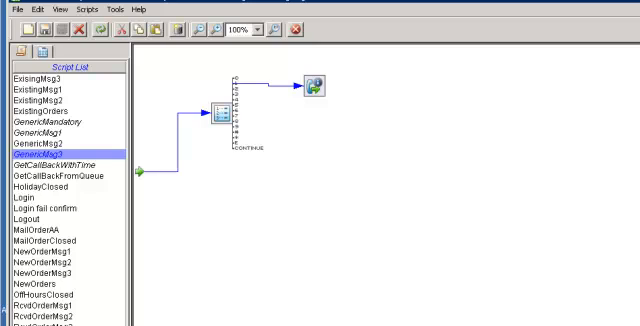
mouse_move(288, 226)
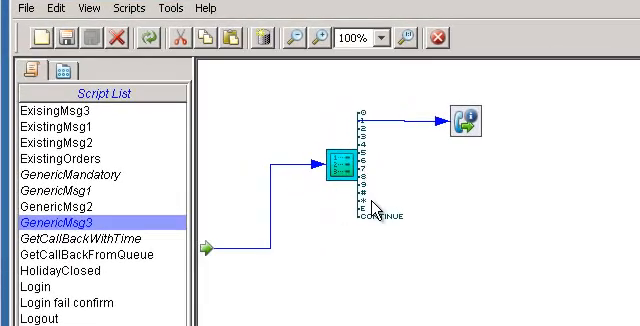
mouse_move(345, 163)
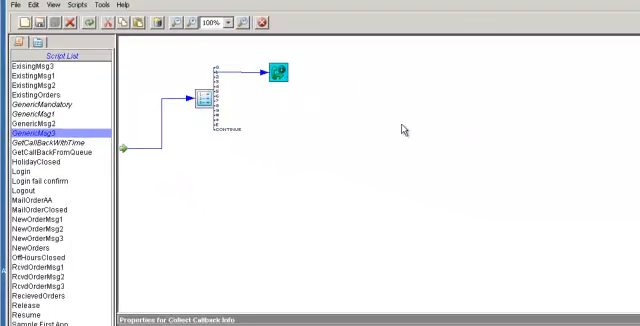
Open the Collect Callback Info action's properties to its Get Time settings
right_click(390, 130)
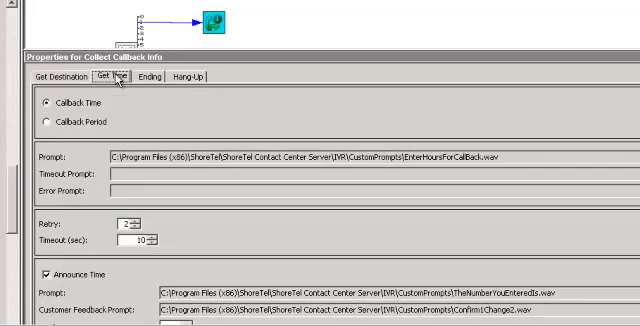
Check the Hang-Up tab, then review the Get Destination prompt, 10 digits and retries
click(188, 77)
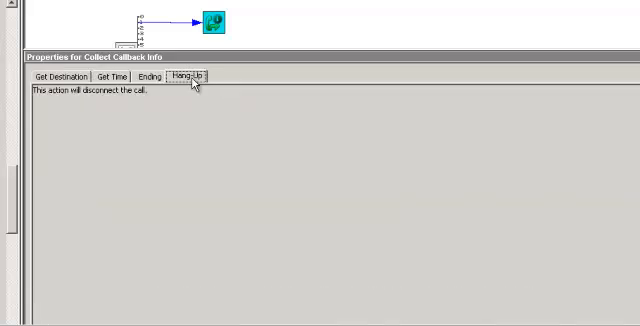
click(60, 77)
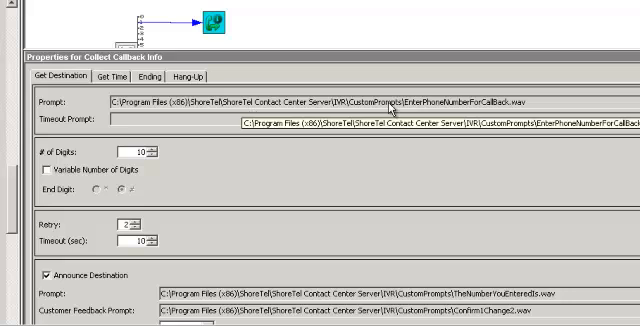
mouse_move(393, 108)
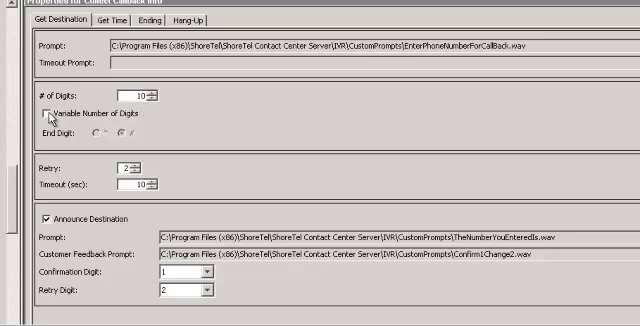
click(52, 115)
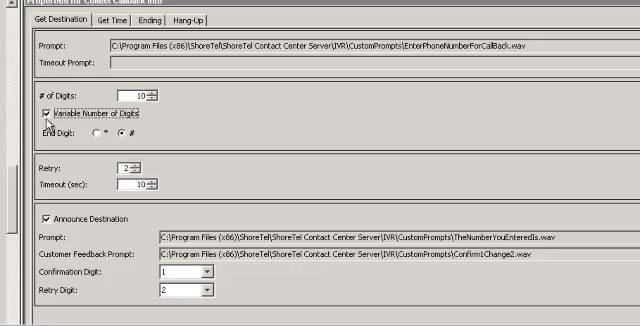
click(51, 112)
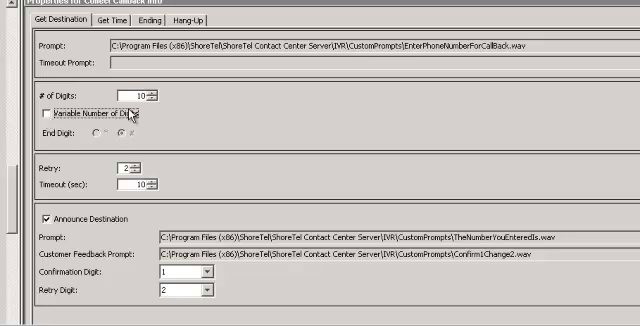
mouse_move(158, 108)
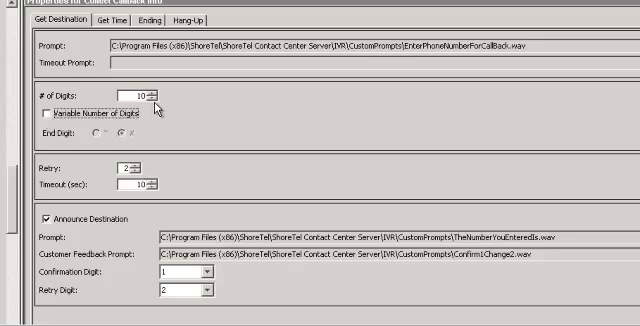
mouse_move(105, 190)
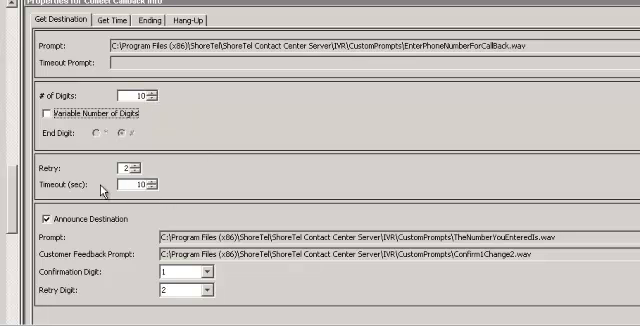
mouse_move(142, 179)
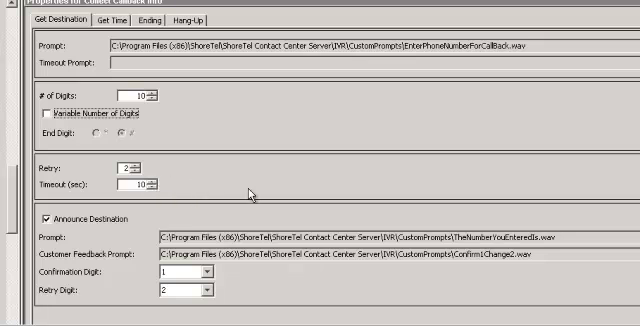
mouse_move(280, 188)
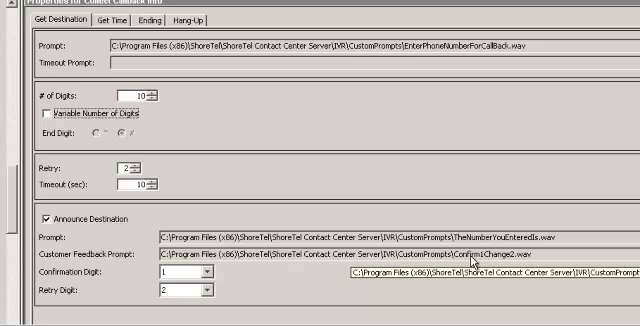
mouse_move(456, 262)
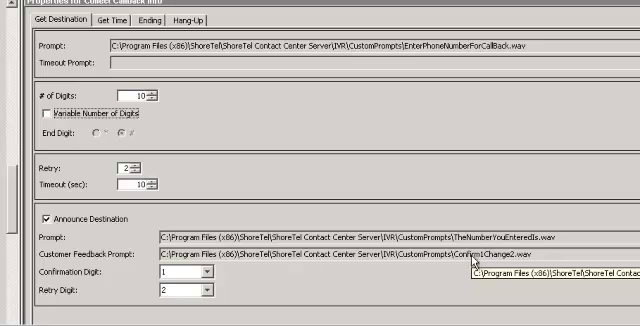
mouse_move(505, 262)
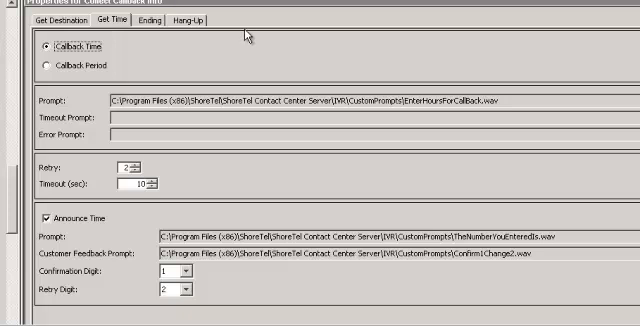
mouse_move(318, 72)
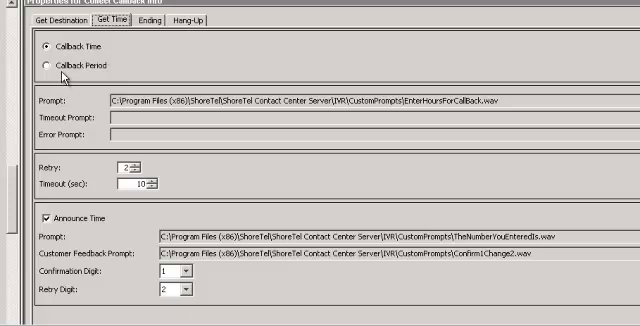
mouse_move(474, 105)
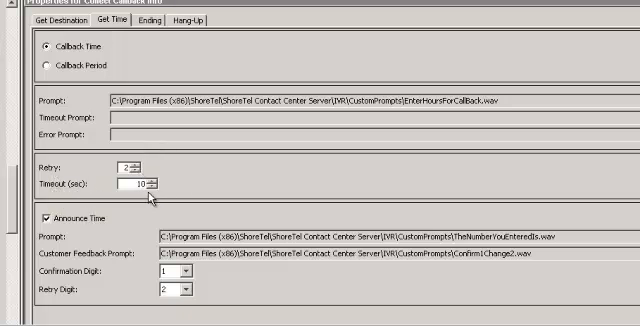
mouse_move(78, 235)
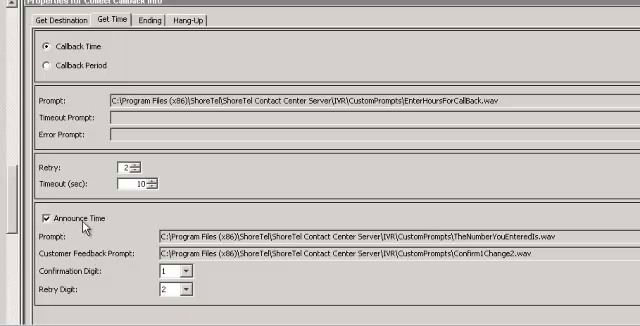
mouse_move(503, 241)
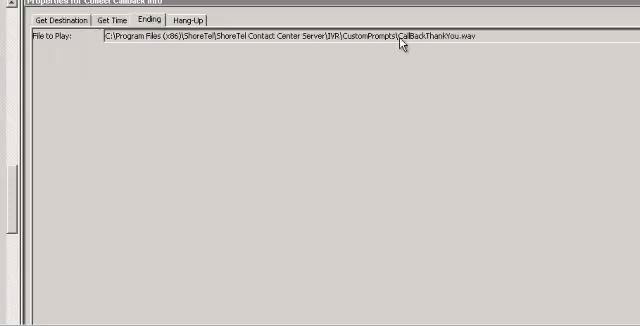
mouse_move(400, 49)
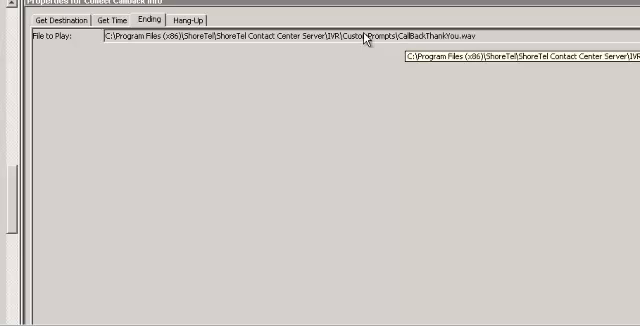
mouse_move(460, 43)
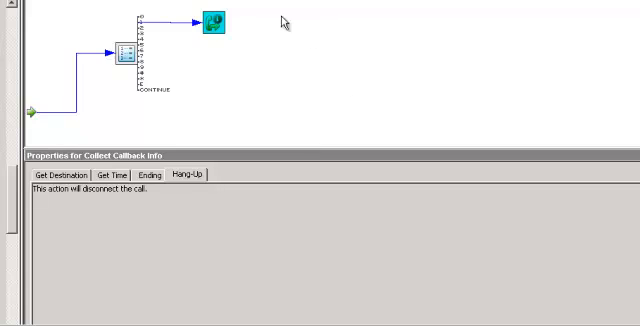
mouse_move(222, 96)
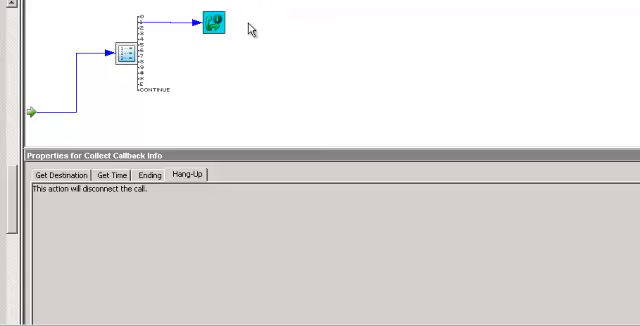
mouse_move(112, 181)
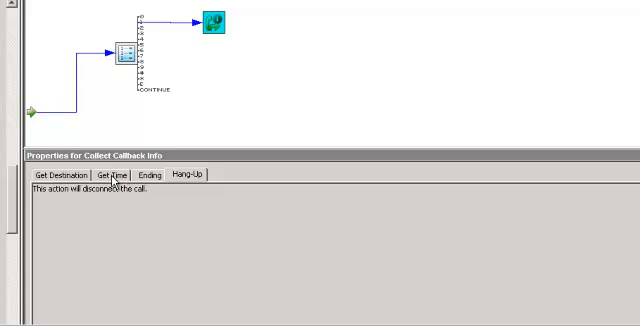
mouse_move(266, 65)
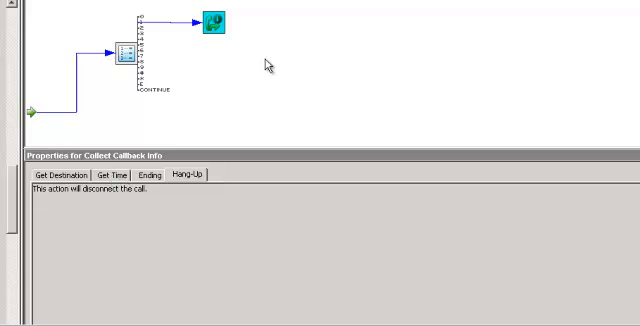
mouse_move(178, 114)
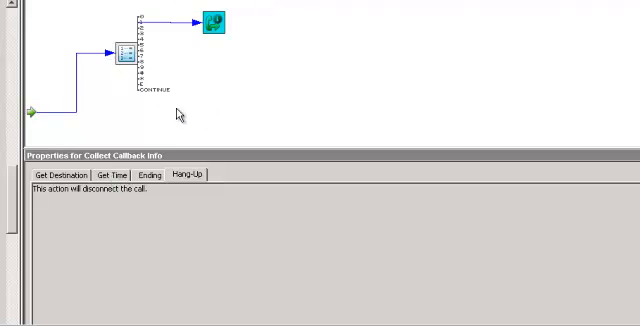